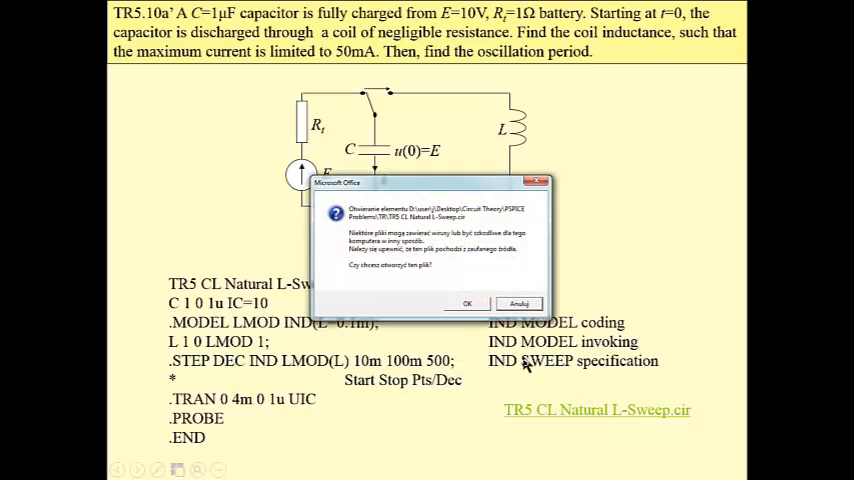
- Open TR5 CL Natural L-Sweep.cir in PSpice, accepting the security prompt
click(466, 303)
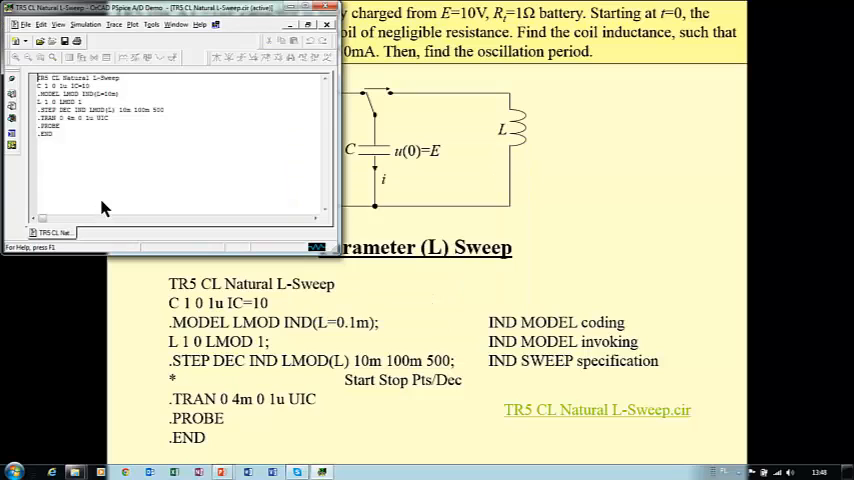
mouse_move(64, 145)
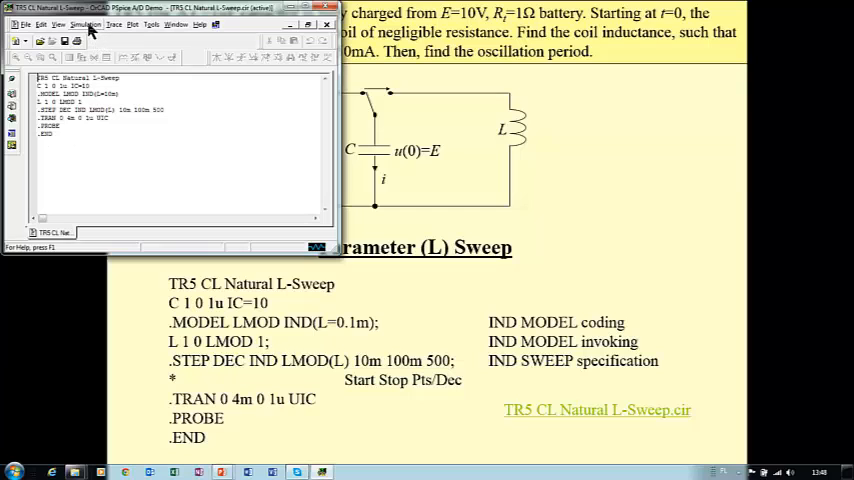
- Run the L-sweep simulation and load all available sweep sections
click(85, 24)
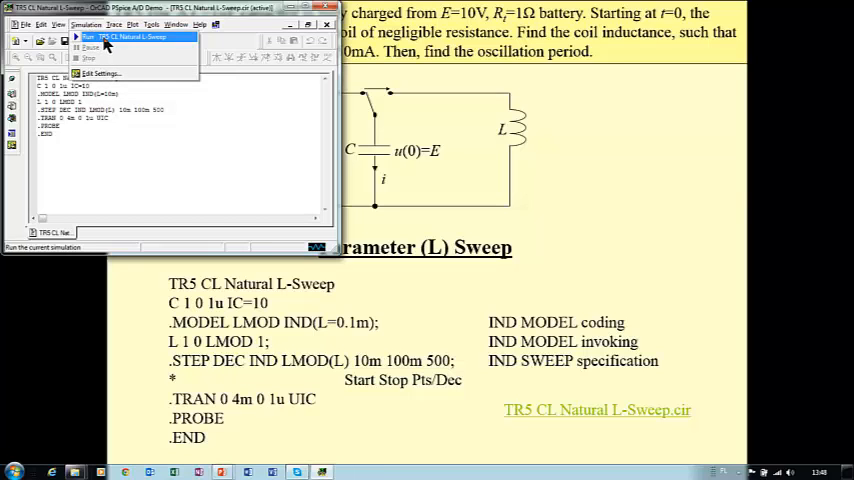
click(130, 37)
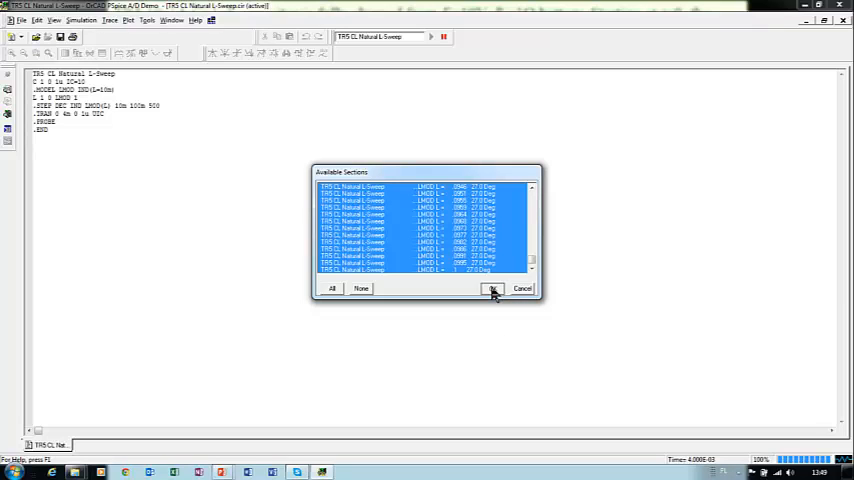
click(492, 288)
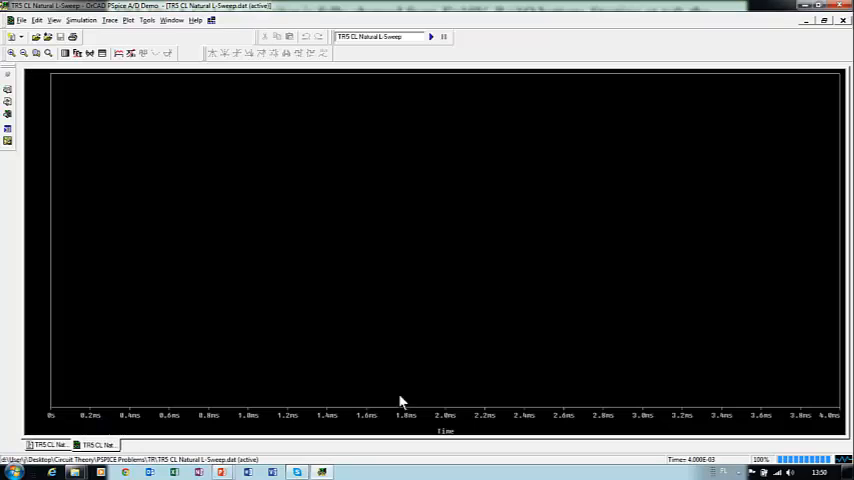
mouse_move(450, 435)
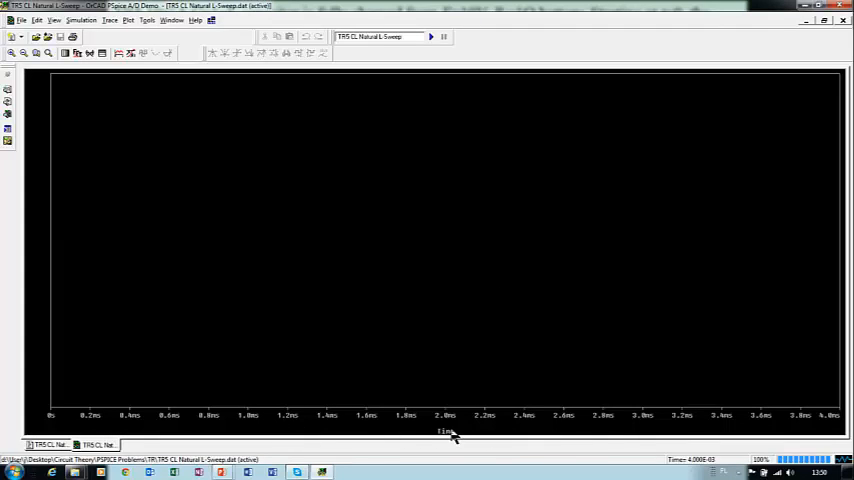
mouse_move(152, 408)
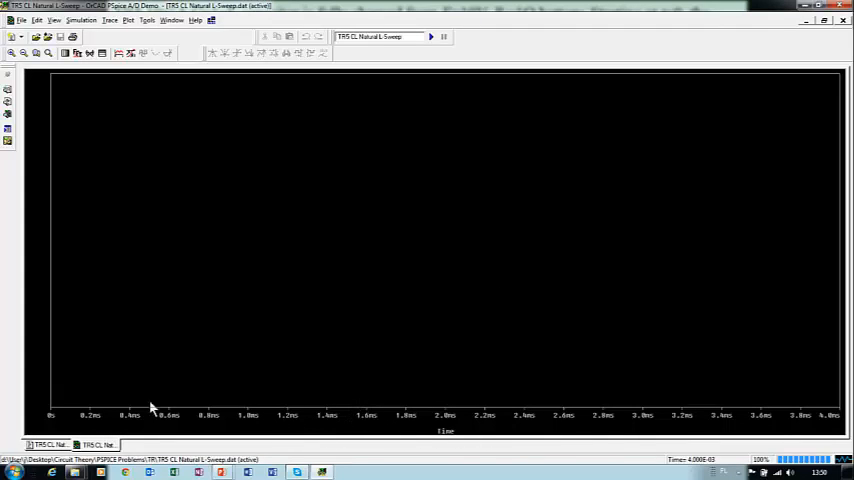
mouse_move(280, 255)
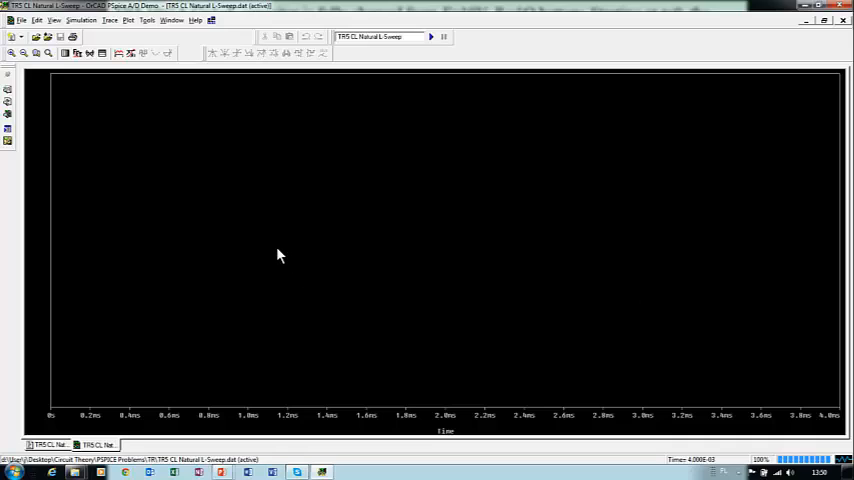
mouse_move(138, 191)
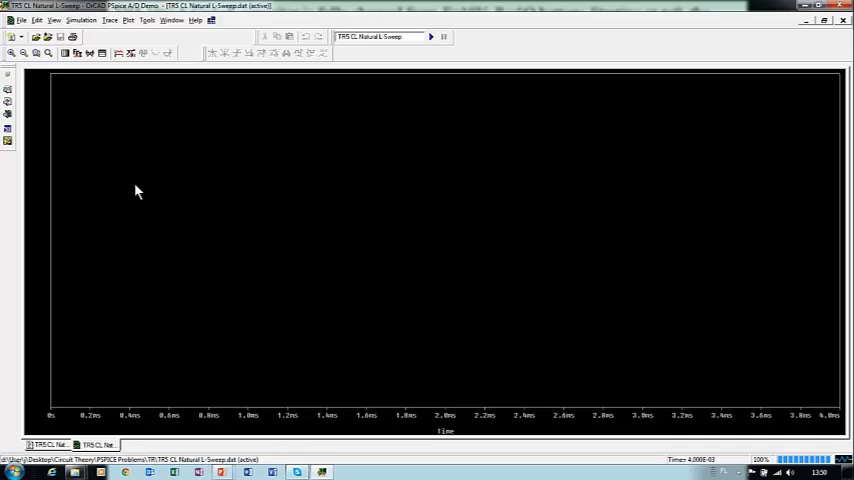
mouse_move(90, 54)
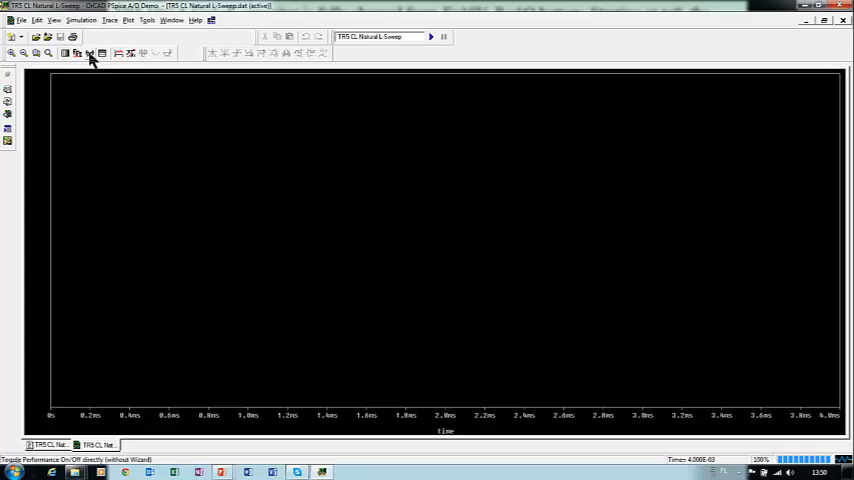
- Switch the plot's x-axis from time to LMOD(L), spanning 10m to 100m
click(90, 53)
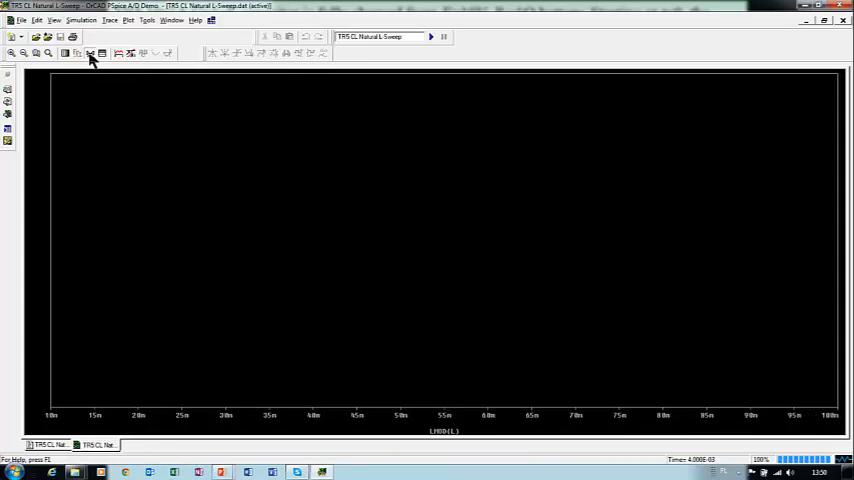
mouse_move(220, 417)
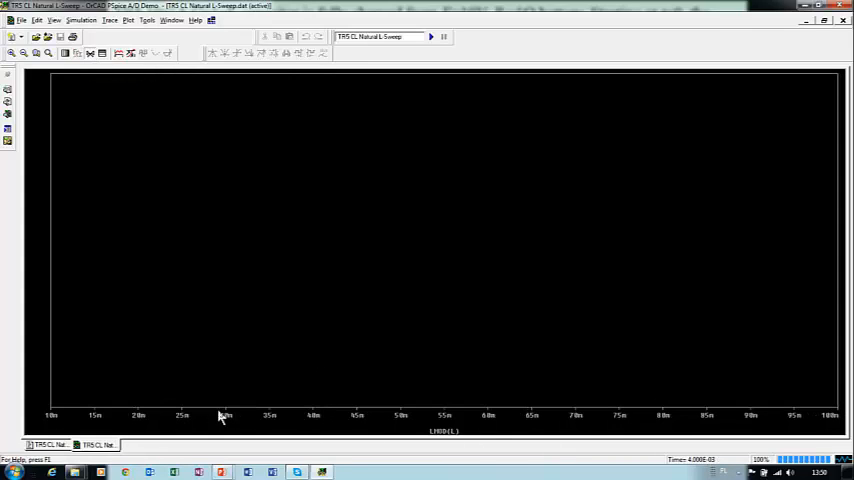
mouse_move(52, 416)
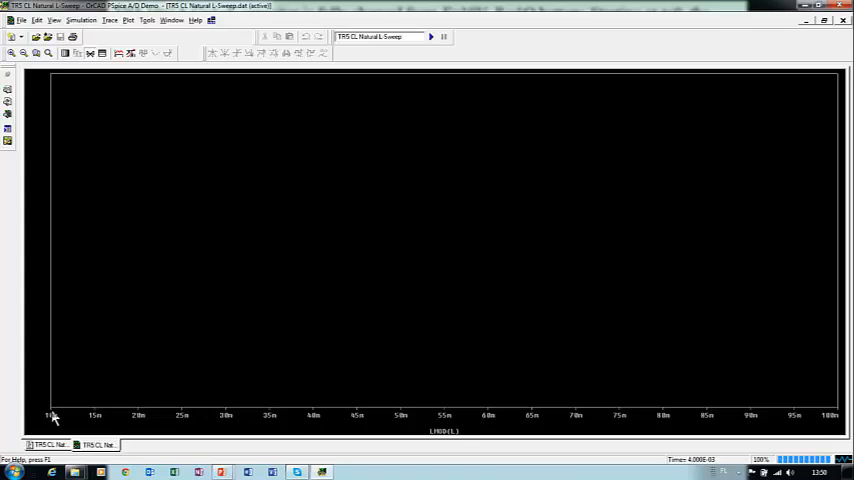
mouse_move(44, 188)
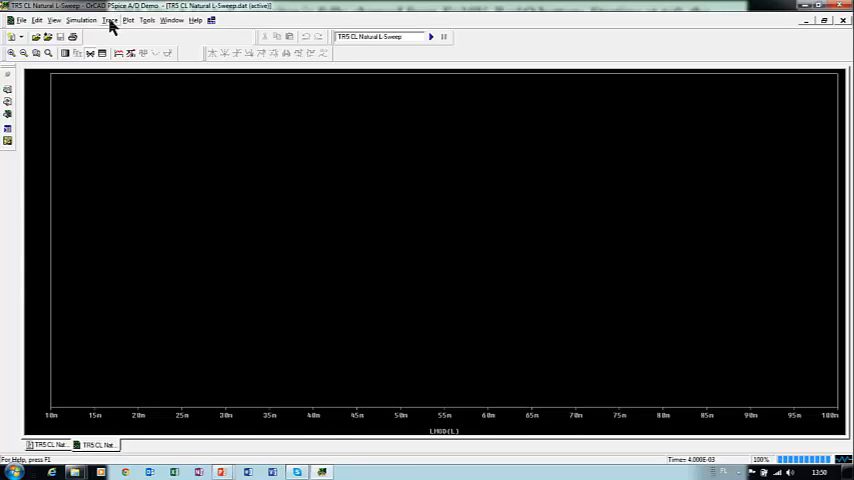
- Add a Max(I(C)) trace plotted against inductance
click(110, 20)
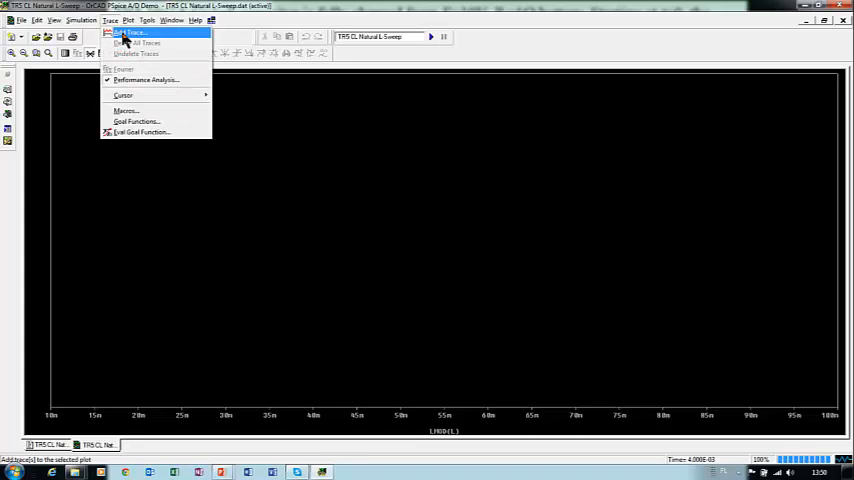
click(132, 32)
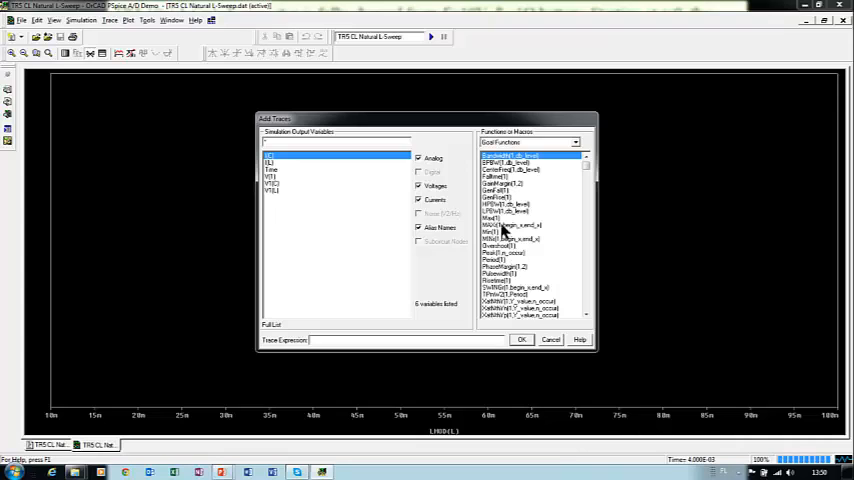
mouse_move(497, 224)
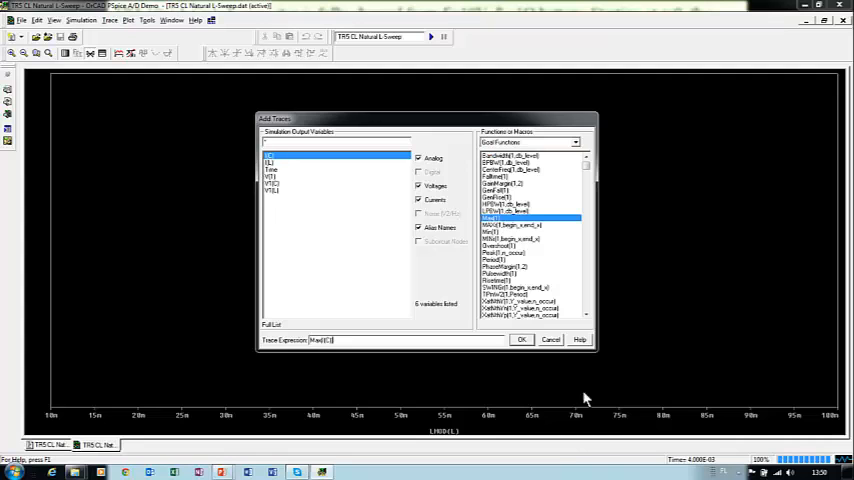
click(521, 339)
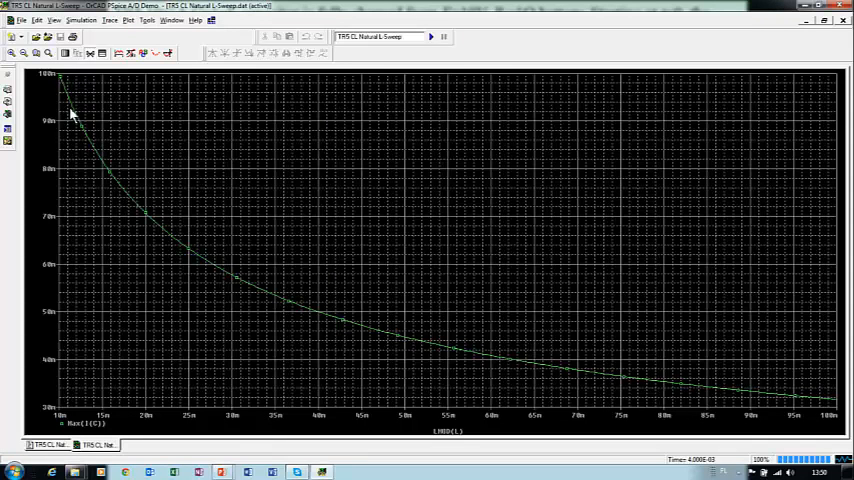
mouse_move(686, 402)
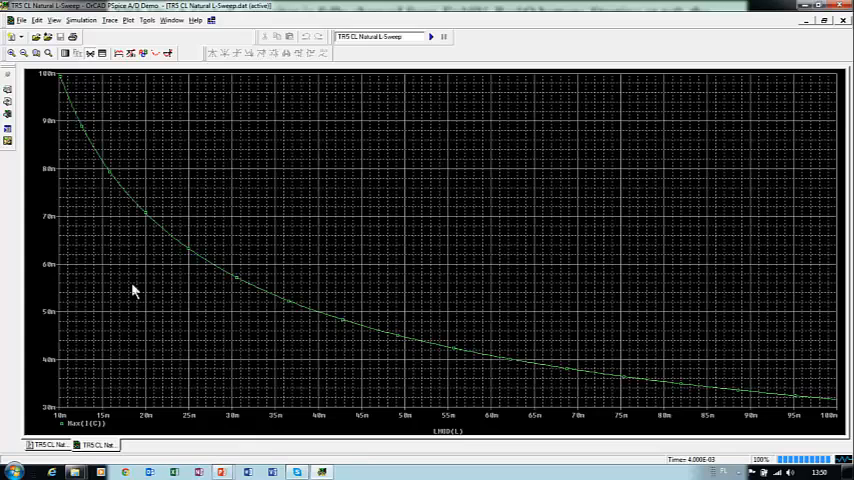
mouse_move(75, 80)
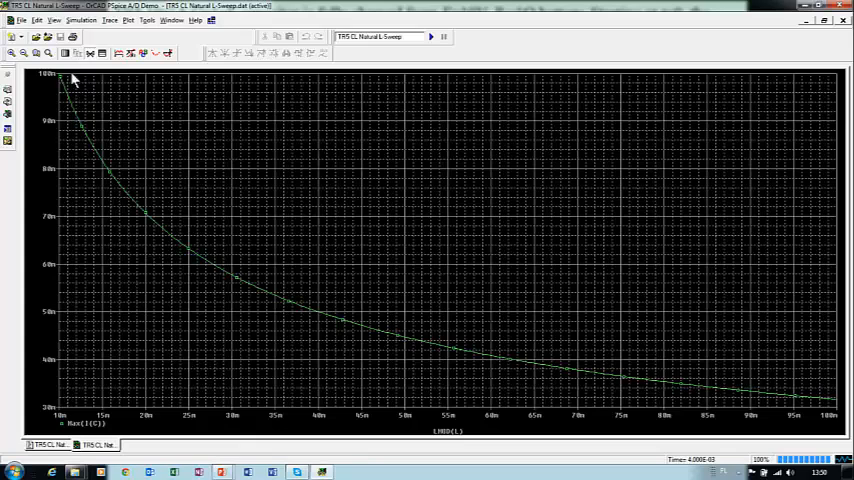
mouse_move(66, 54)
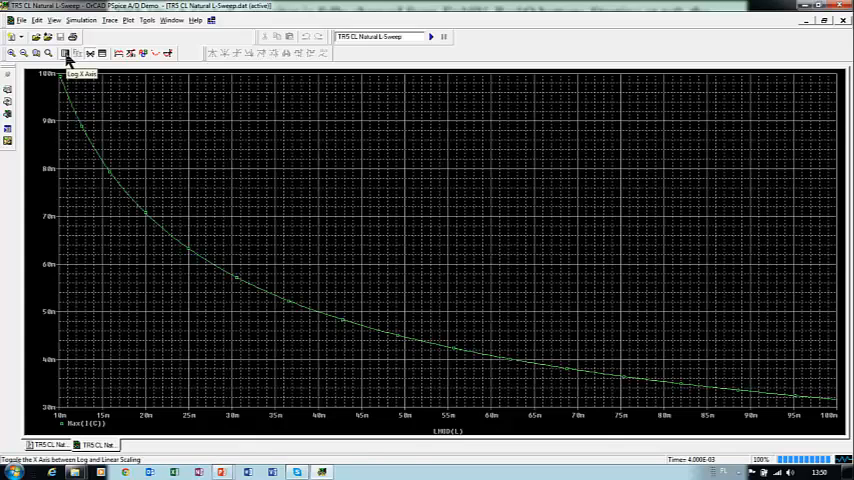
- Make the inductance axis logarithmic and search the cursor to the 50m level
click(64, 53)
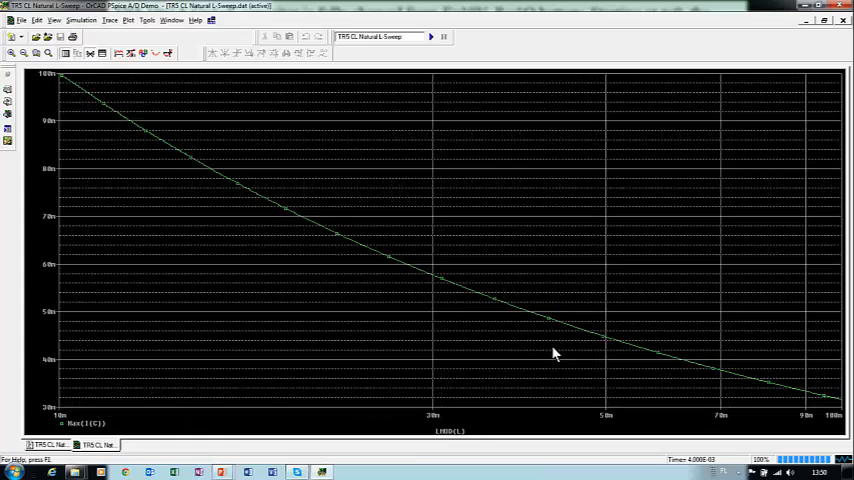
mouse_move(55, 322)
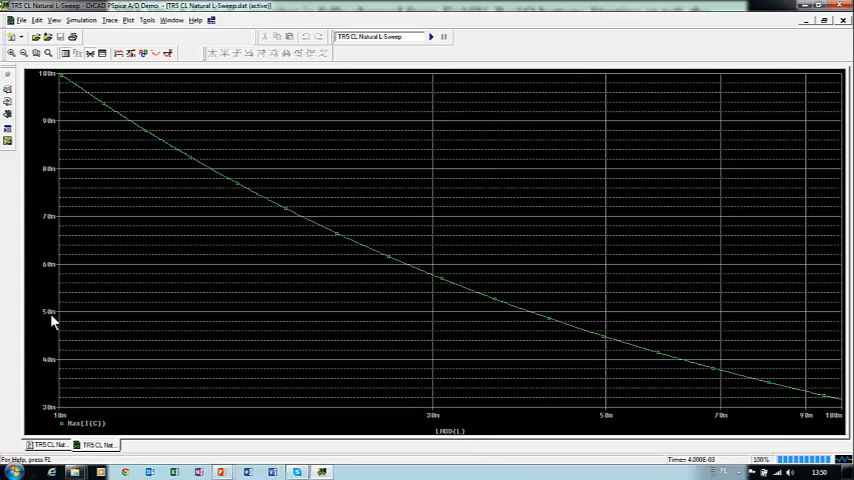
mouse_move(540, 385)
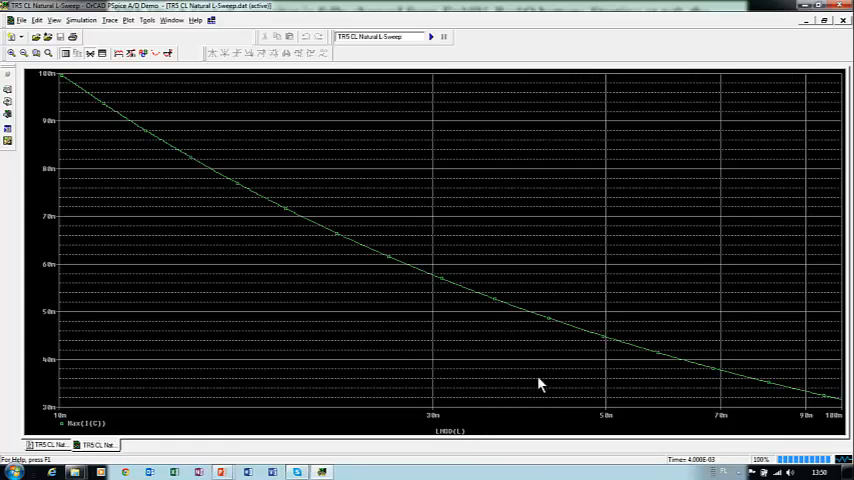
mouse_move(168, 56)
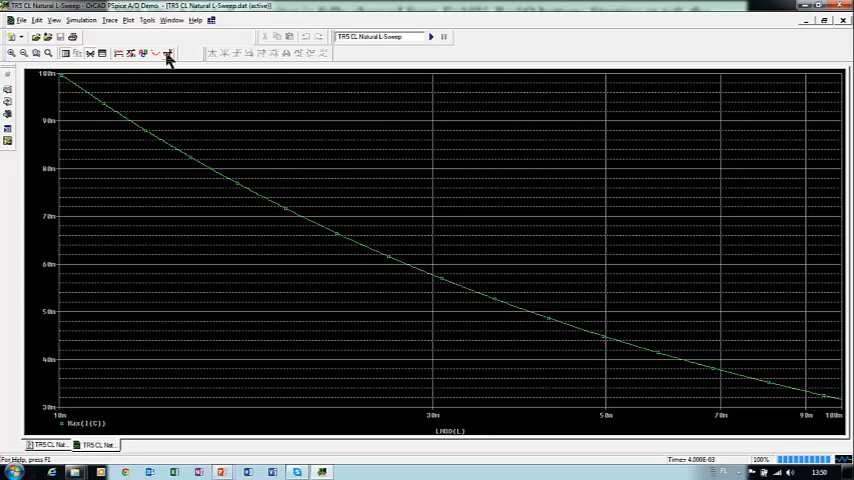
click(168, 53)
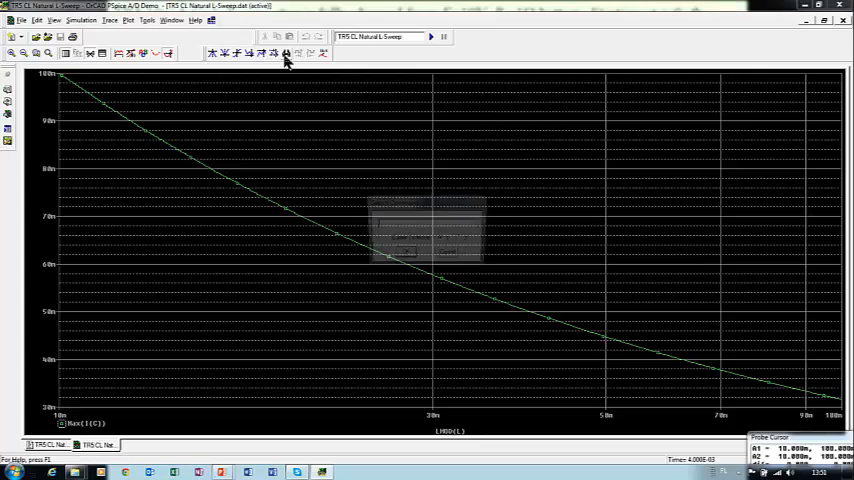
click(286, 54)
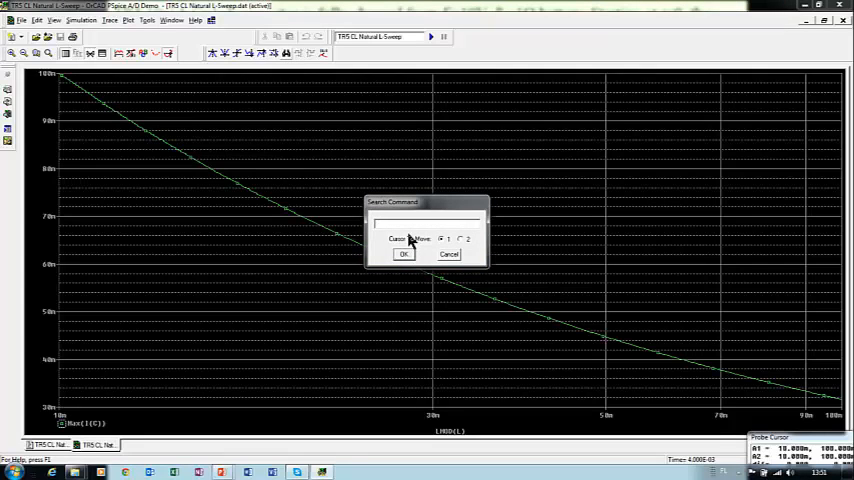
text(search forward level (50m)
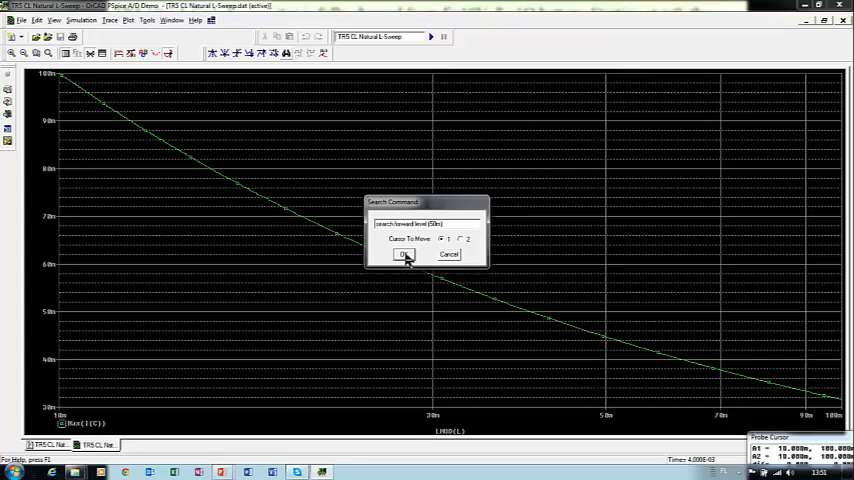
click(402, 254)
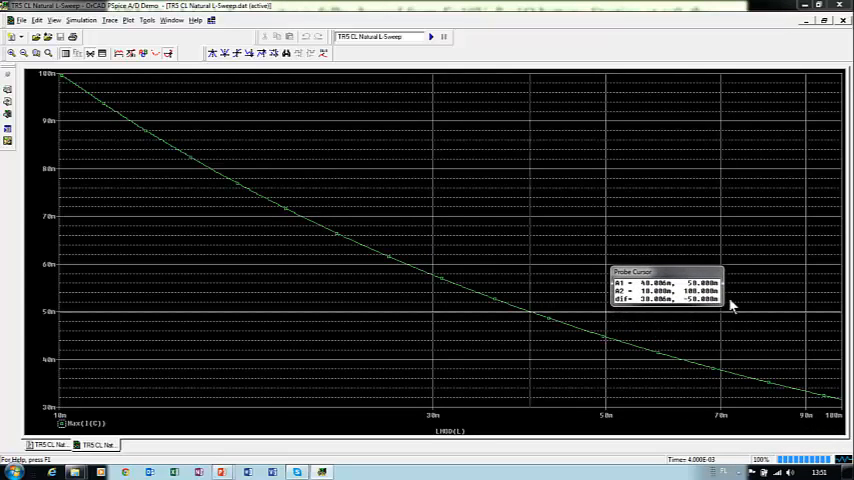
mouse_move(748, 305)
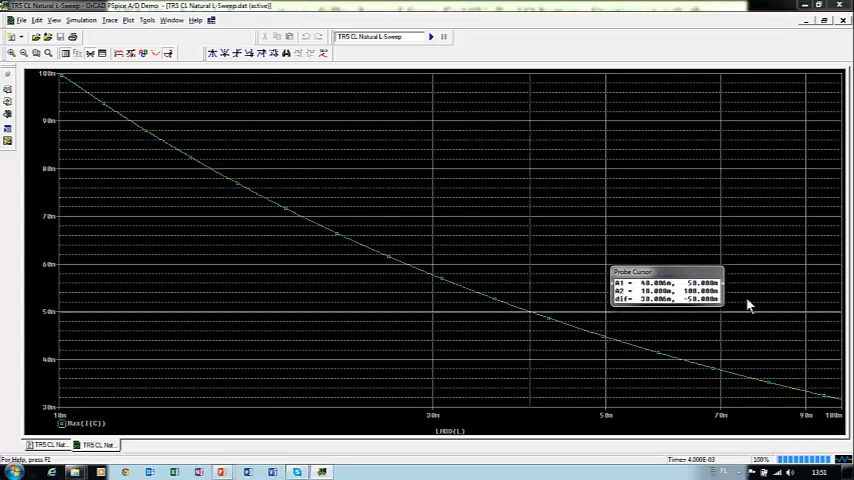
mouse_move(325, 57)
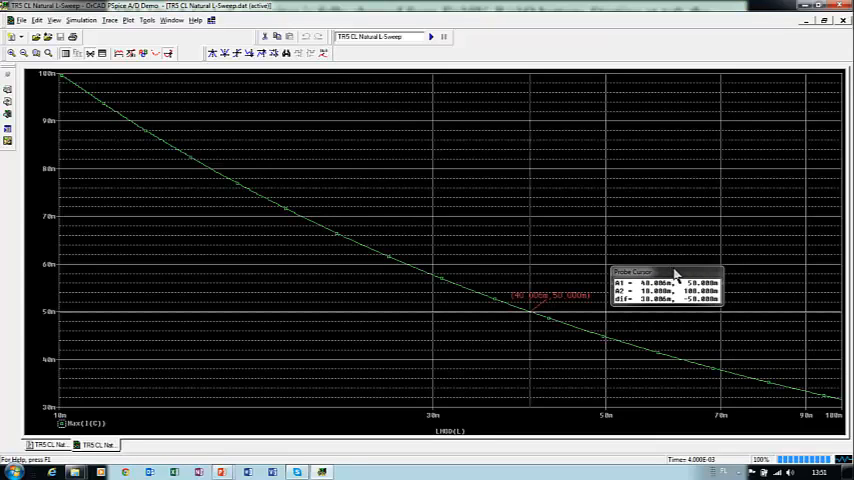
mouse_move(255, 337)
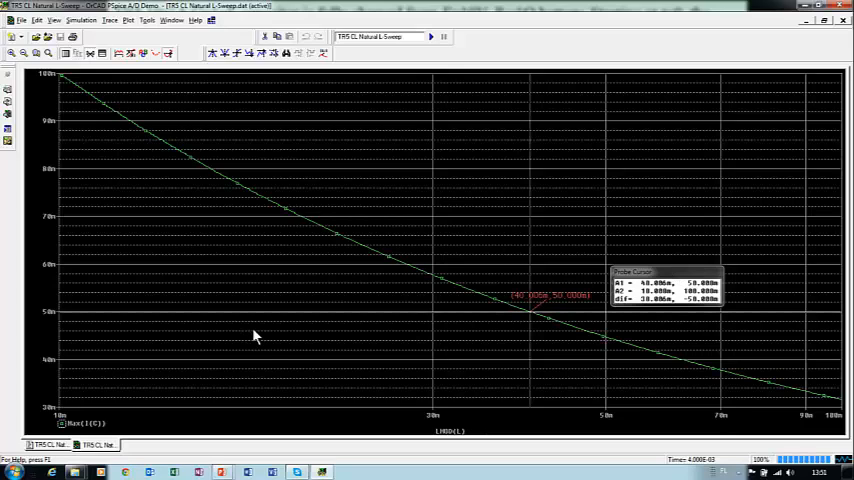
mouse_move(169, 132)
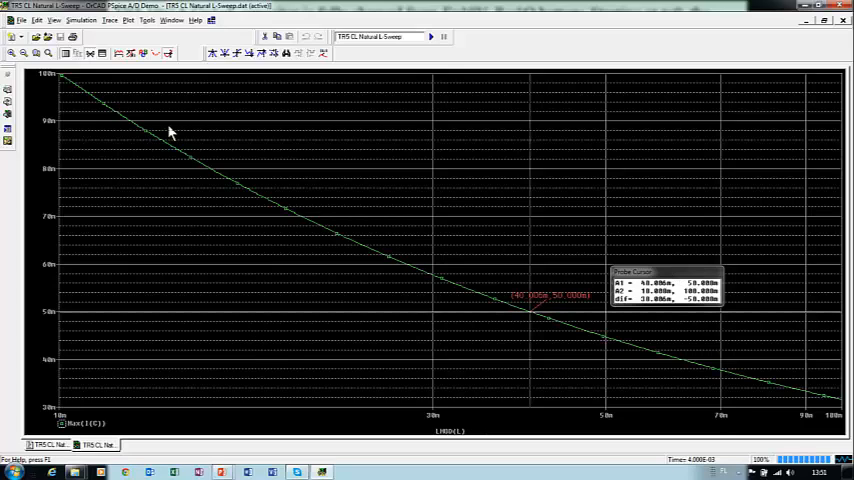
- Add an empty plot above Max(I(C)) and start a Period(I(C)) trace
click(128, 20)
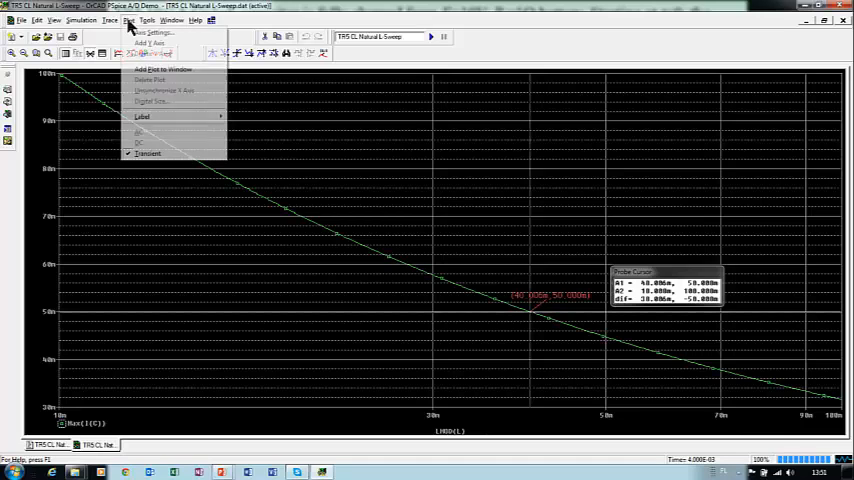
mouse_move(162, 69)
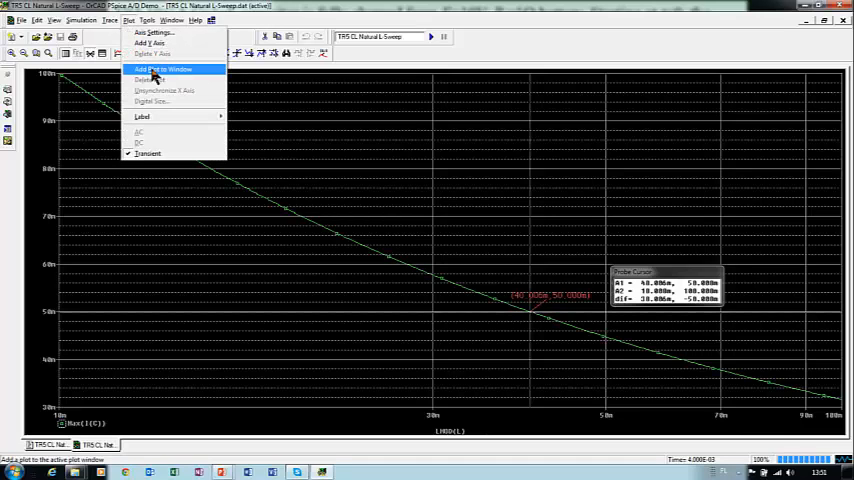
click(164, 68)
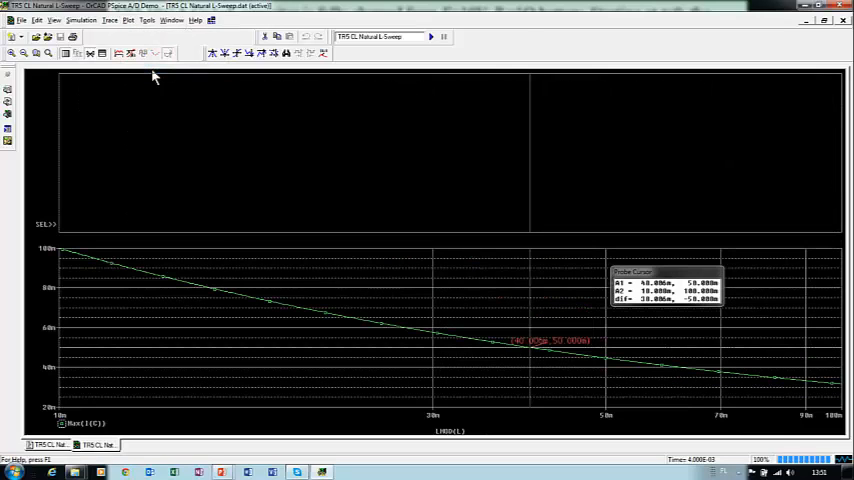
mouse_move(269, 370)
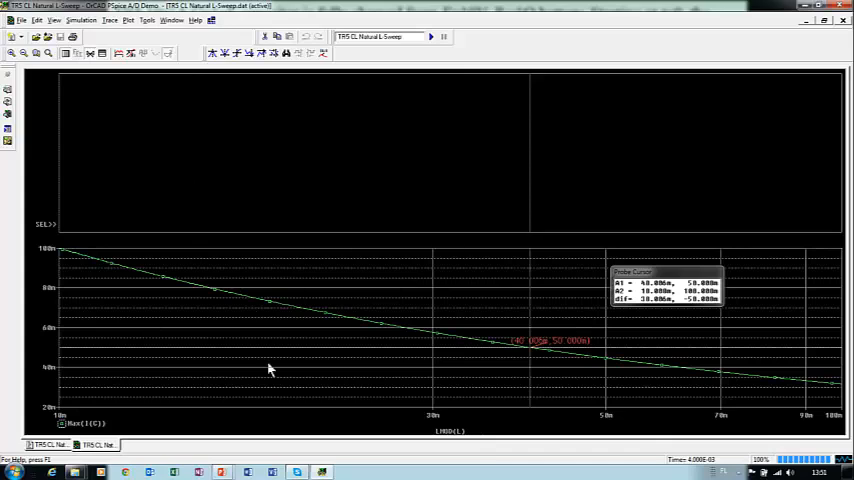
mouse_move(180, 141)
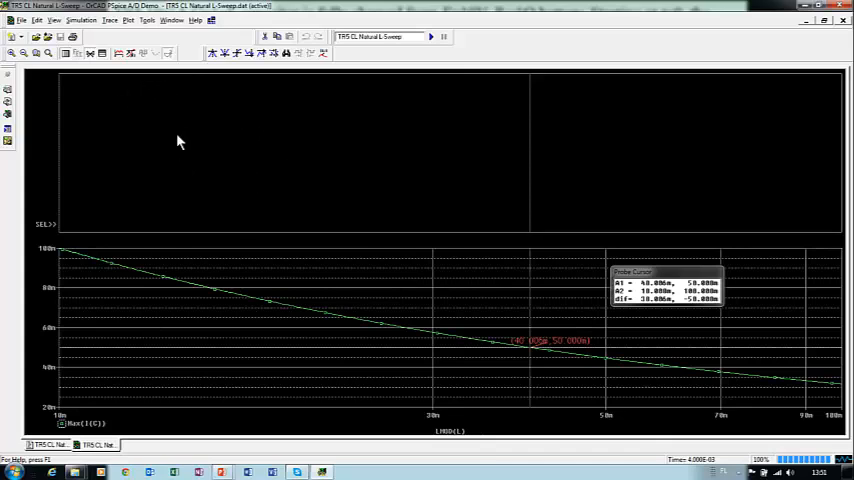
mouse_move(128, 37)
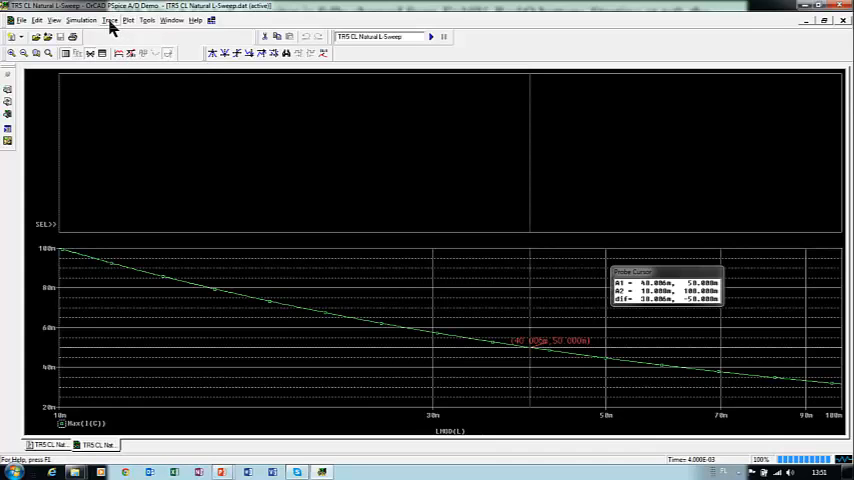
click(110, 20)
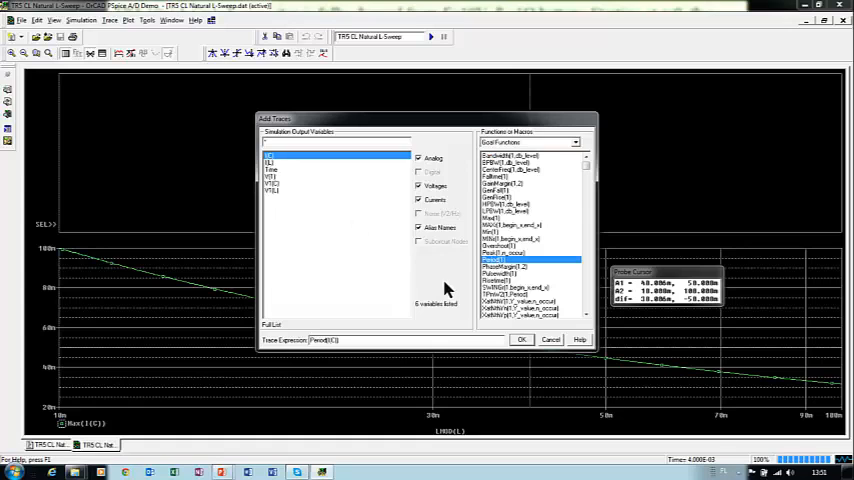
- Confirm the Period(I(C)) trace, reading about 1.2566 ms at the 40 mH cursor
click(521, 339)
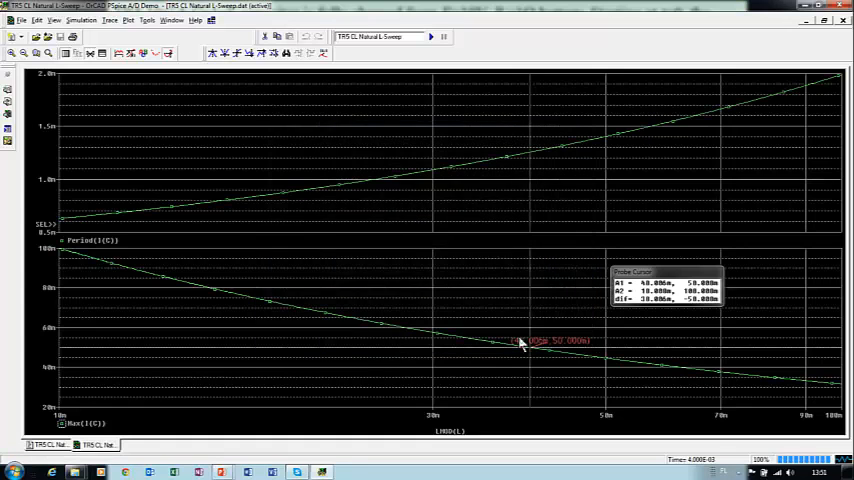
mouse_move(612, 328)
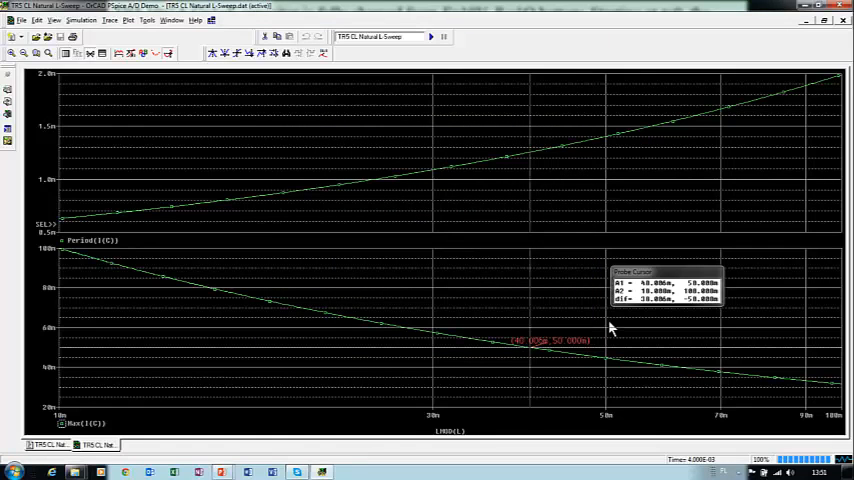
mouse_move(555, 121)
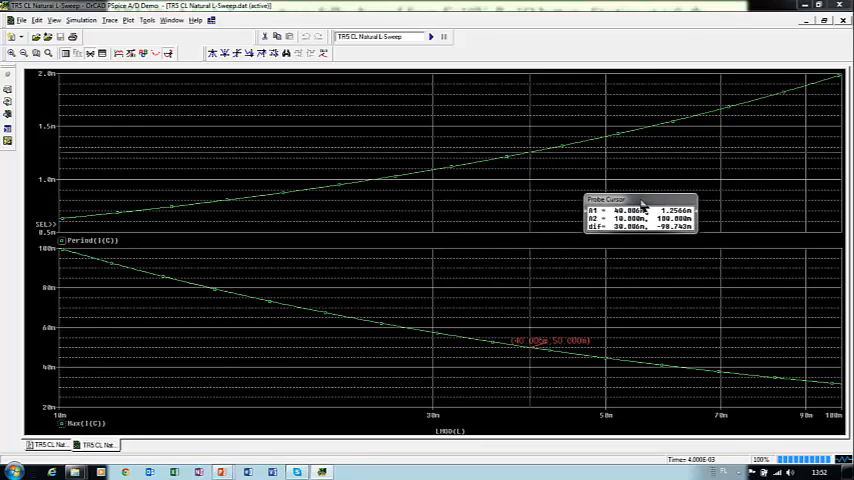
mouse_move(591, 120)
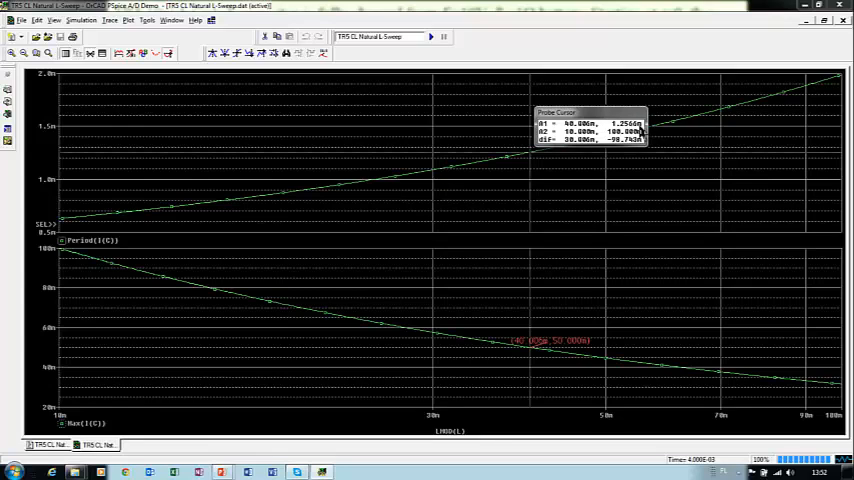
mouse_move(692, 228)
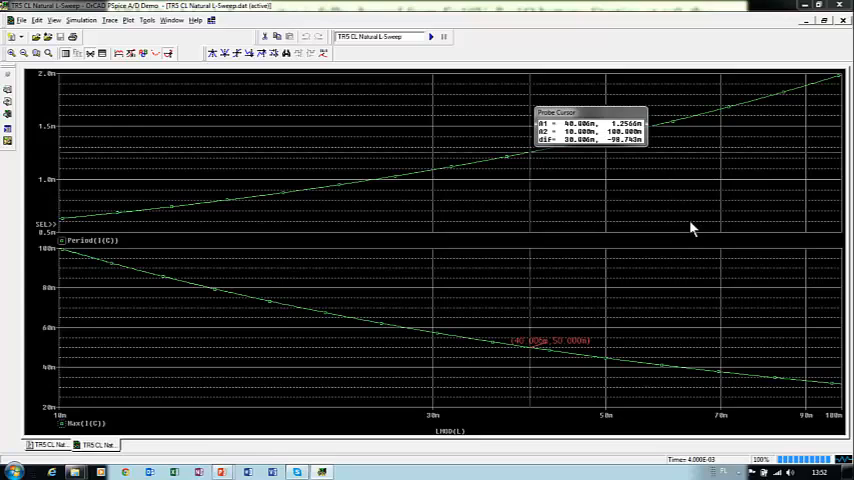